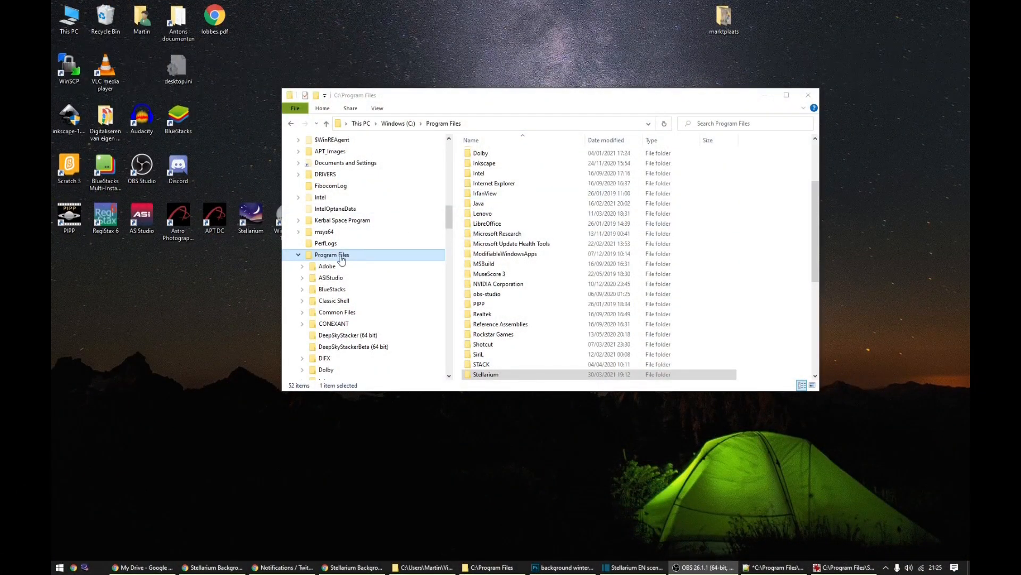
Navigate into the Stellarium installation folder and then into its landscapes folder
left_click(485, 374)
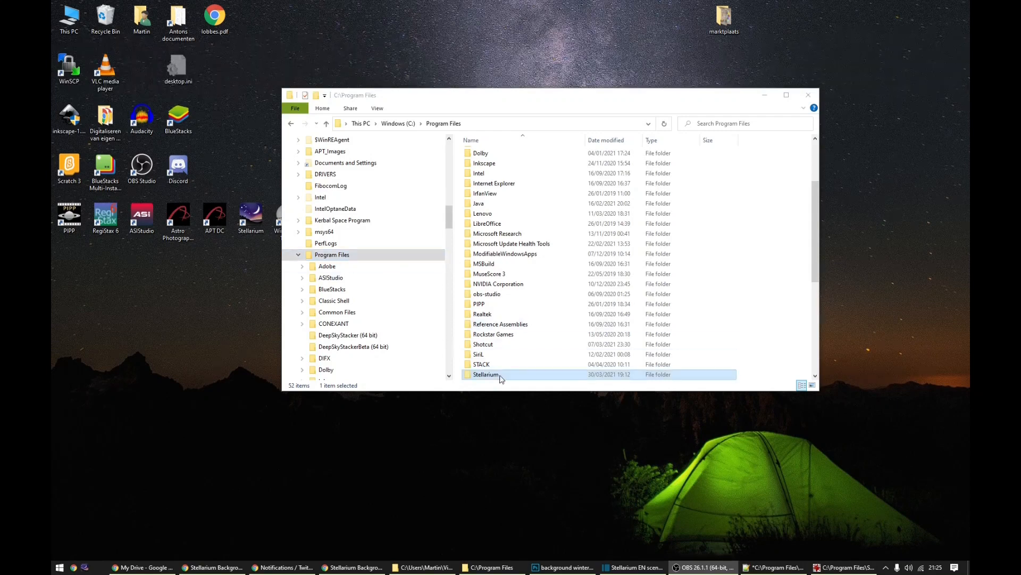
double_click(485, 374)
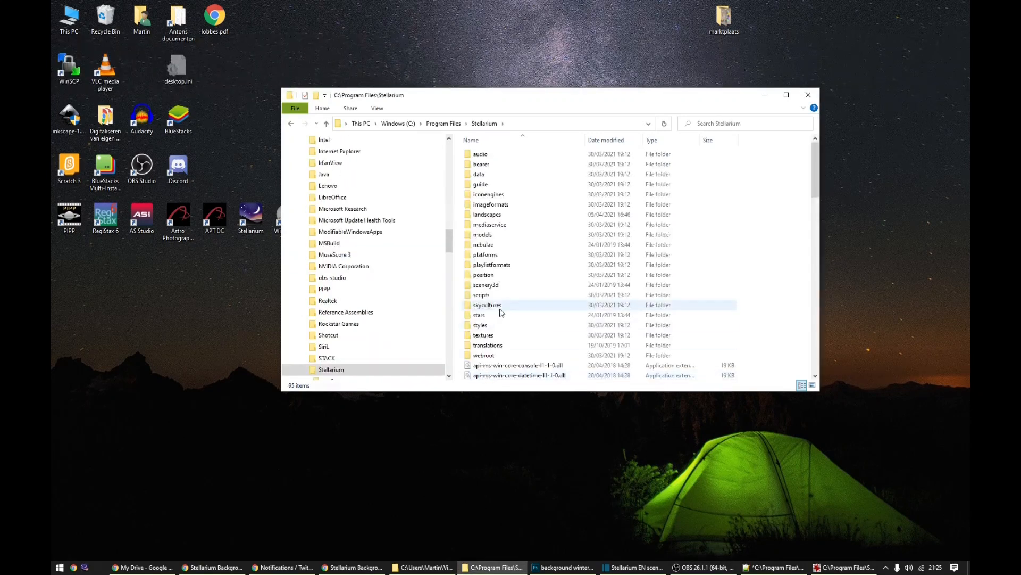
left_click(487, 214)
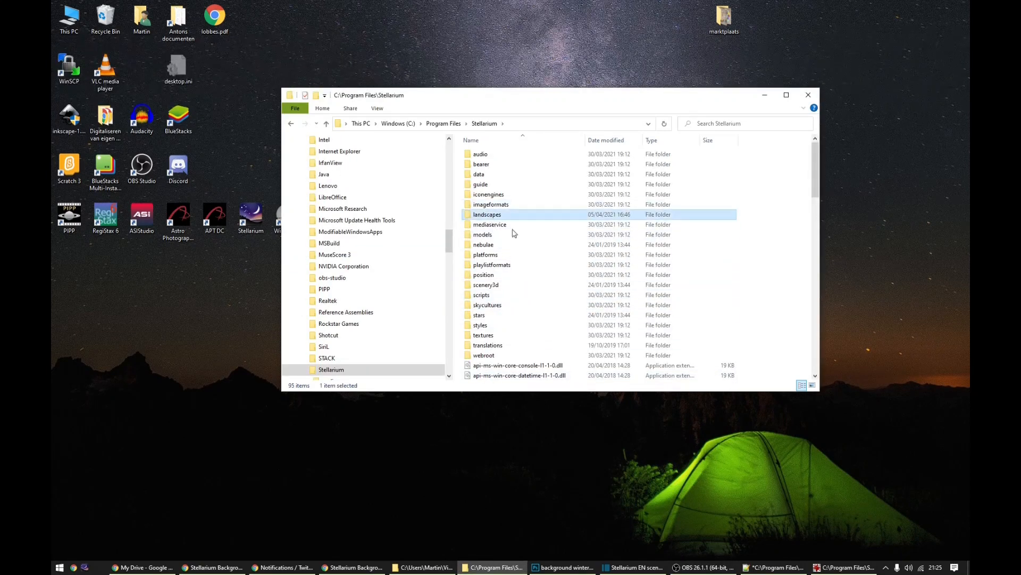
mouse_move(499, 217)
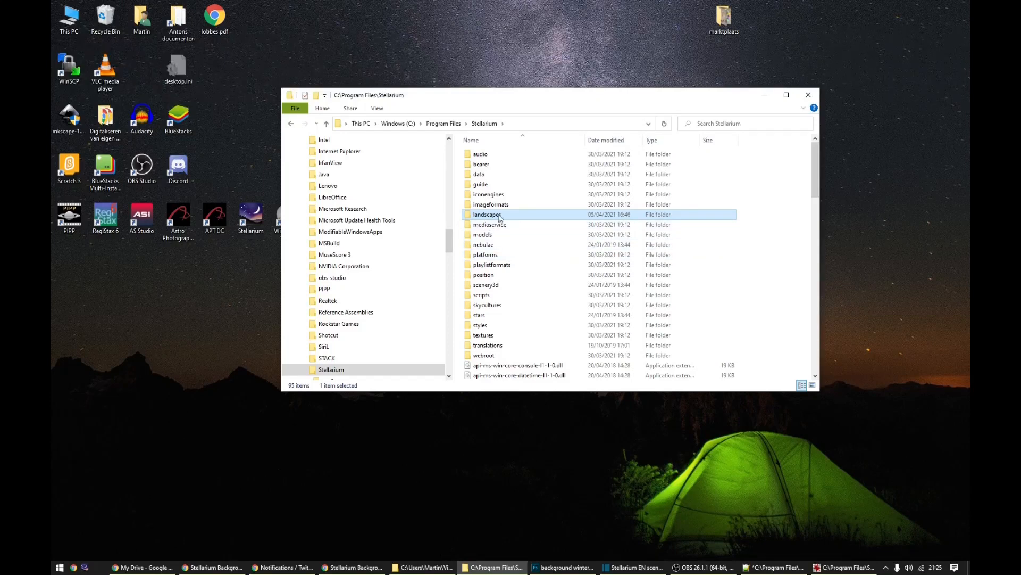
double_click(487, 214)
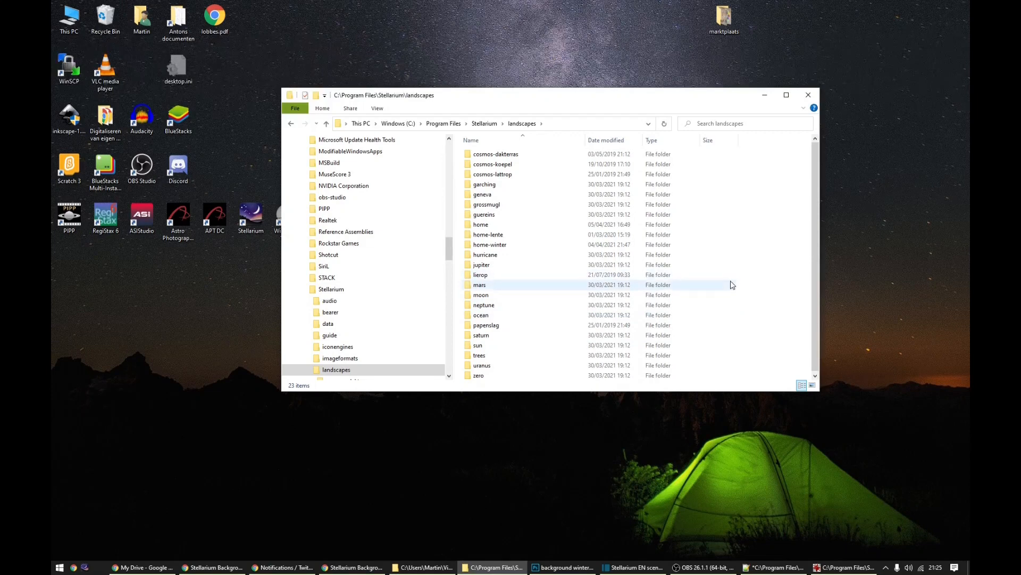
left_click(480, 224)
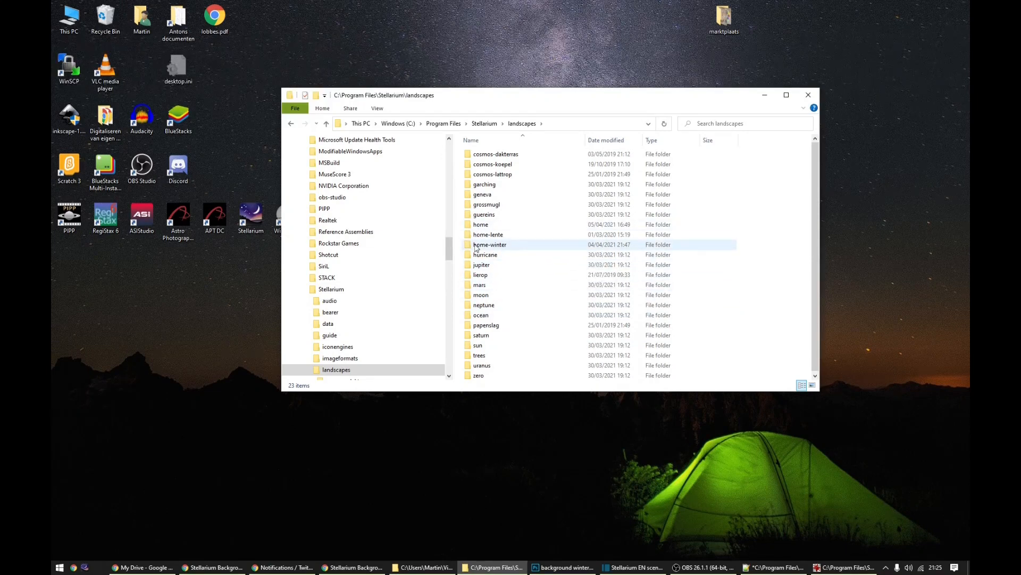
mouse_move(498, 247)
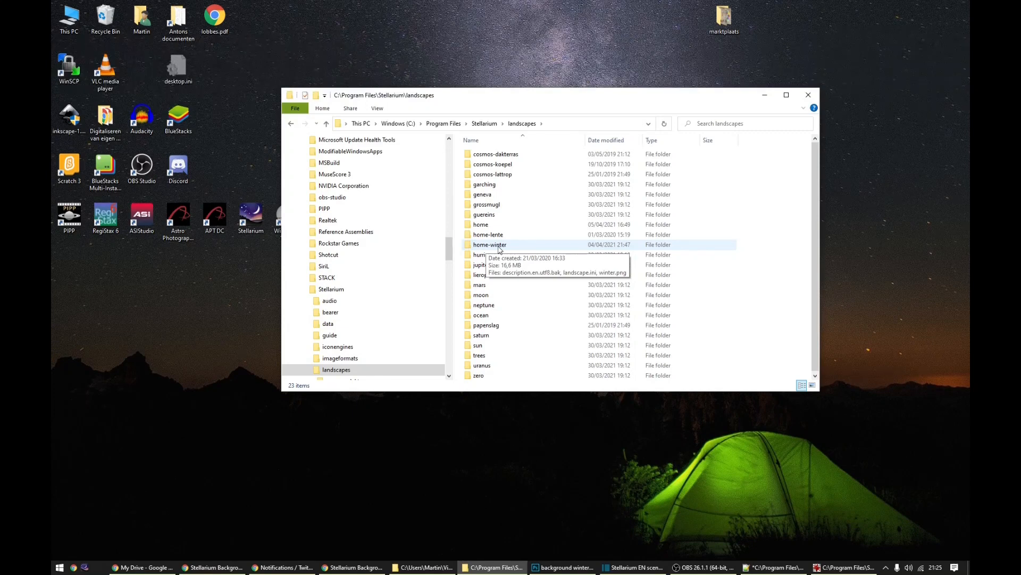
Enter the home-winter folder, view the winter.png panorama, and bring up the actions for landscape.ini
double_click(489, 245)
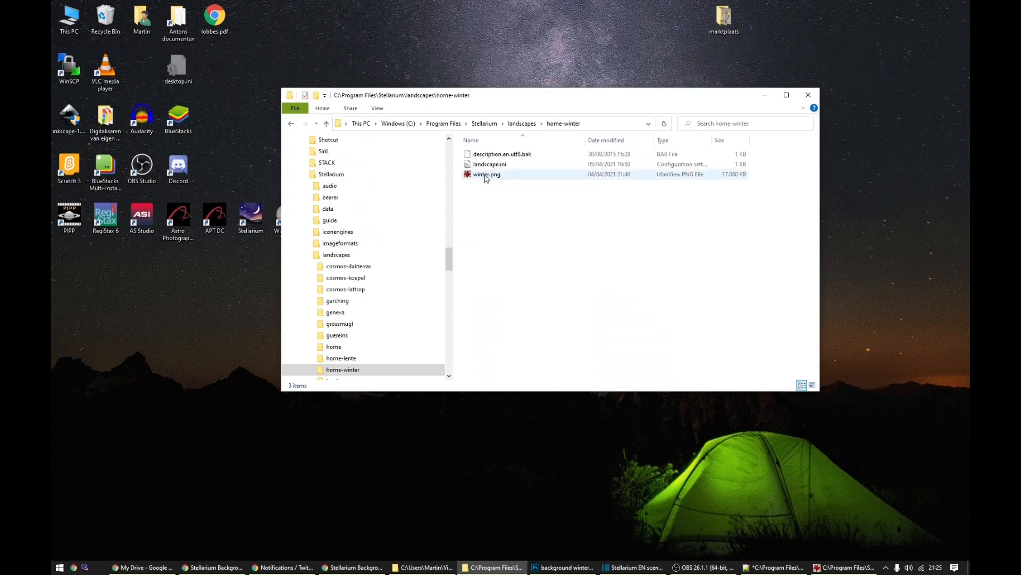
left_click(485, 175)
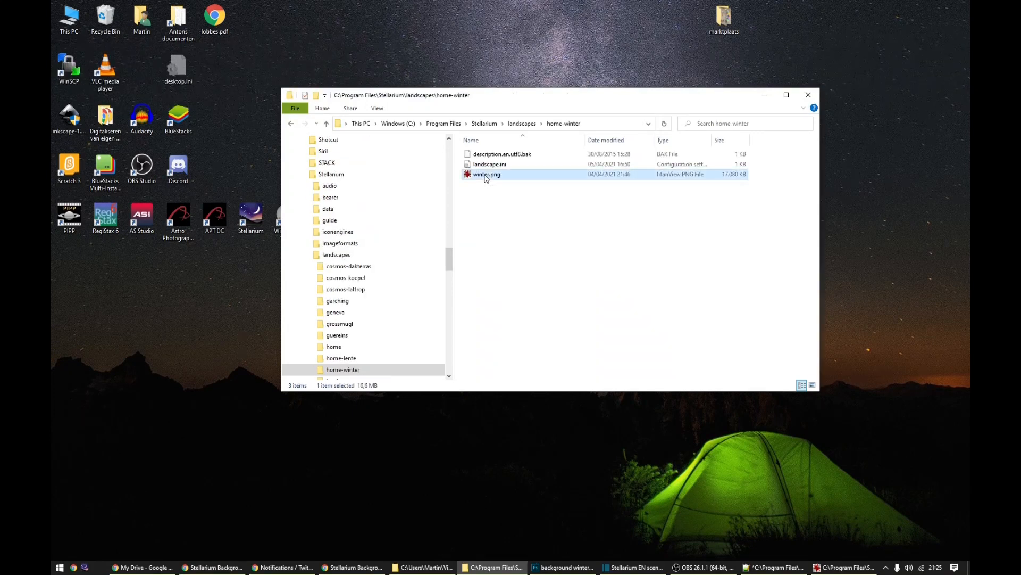
double_click(485, 174)
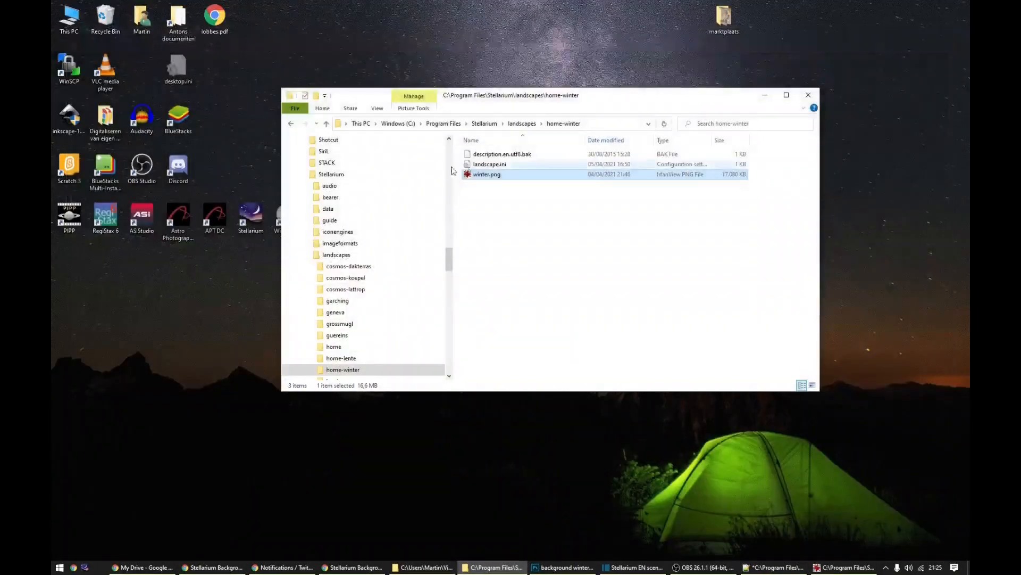
left_click(490, 164)
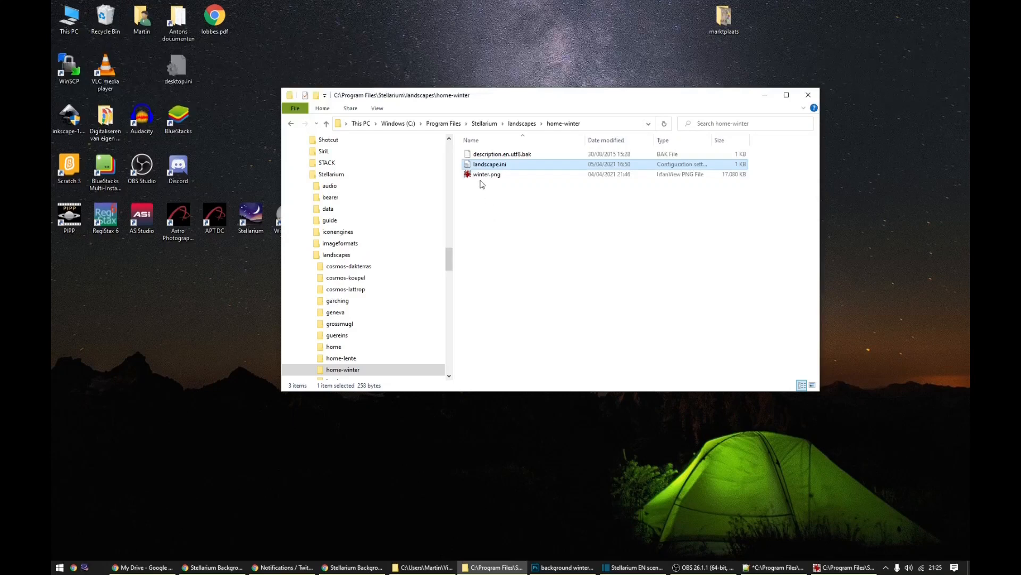
mouse_move(494, 165)
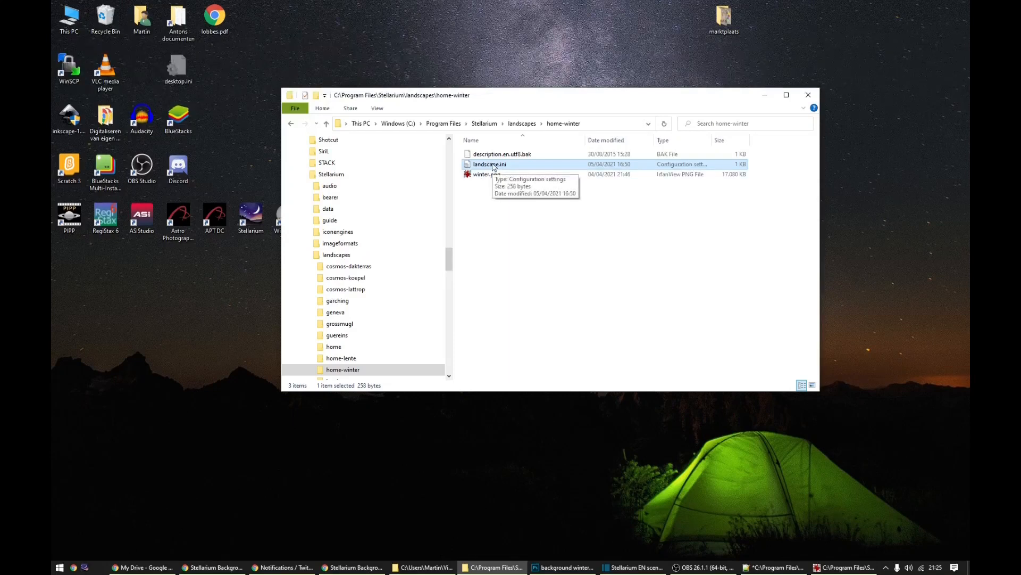
right_click(489, 164)
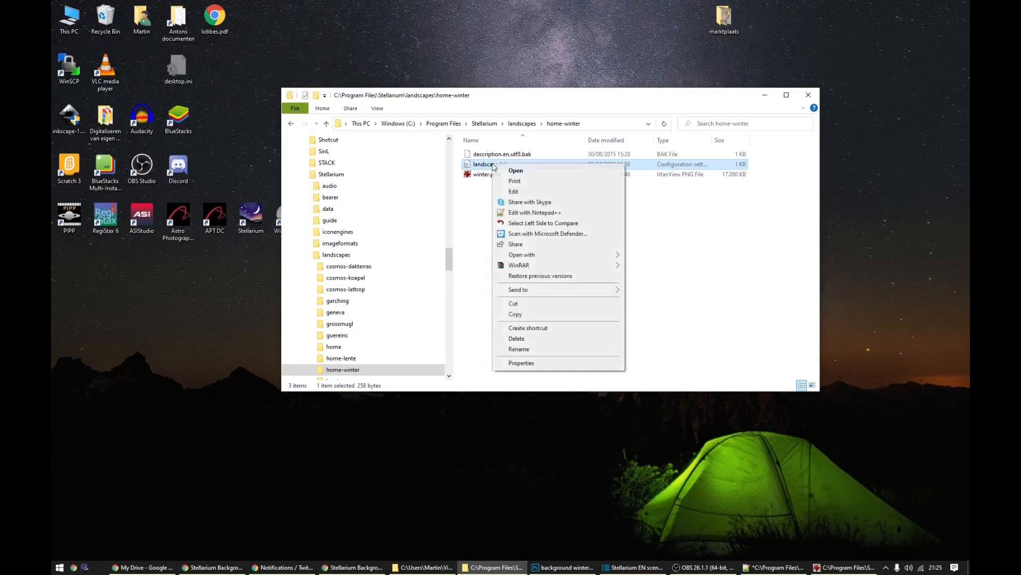
Edit landscape.ini in Notepad++ and review the author, spherical type and maptex_top = 90 lines
left_click(534, 212)
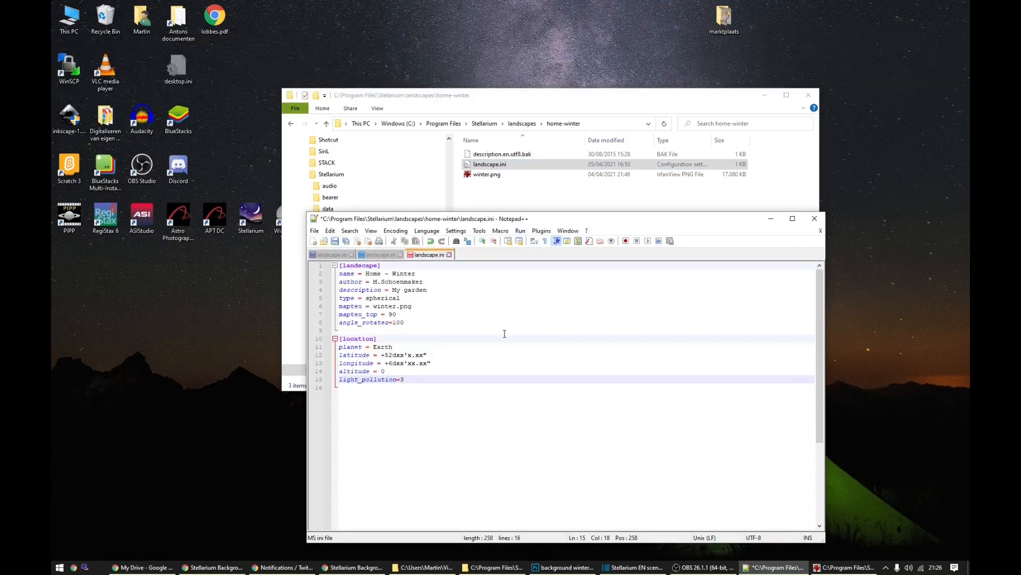
mouse_move(464, 335)
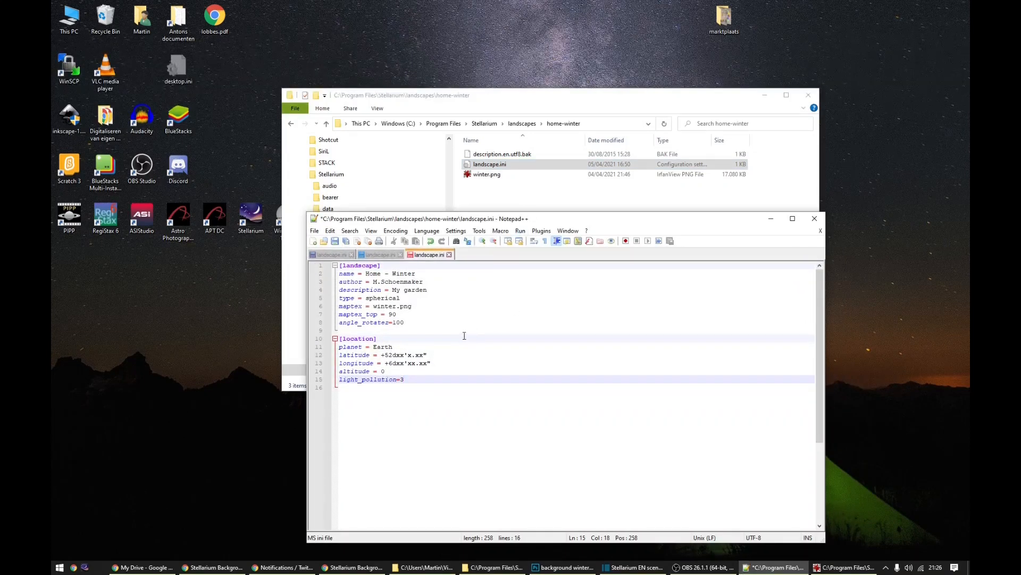
left_click_drag(369, 273, 416, 274)
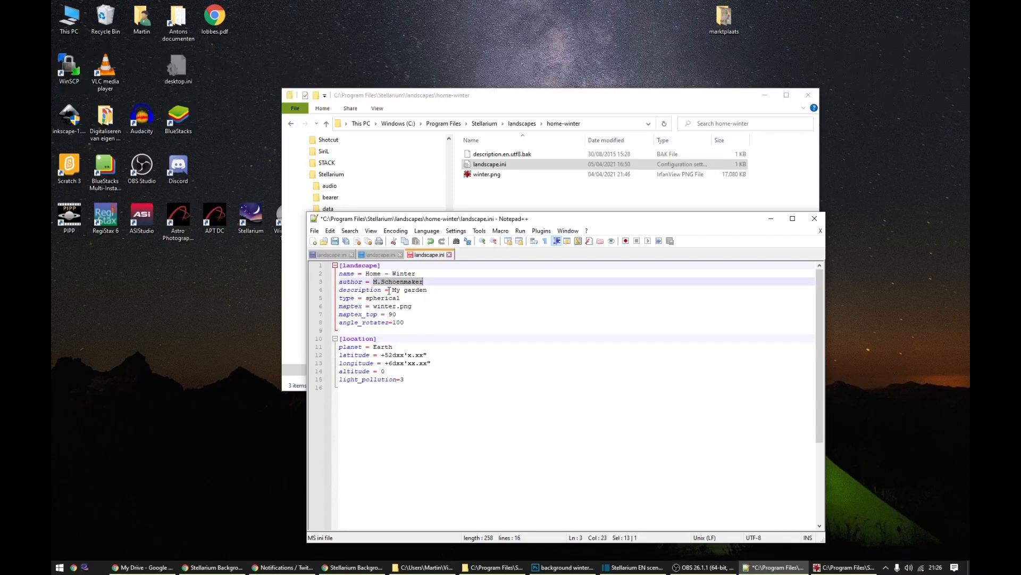
left_click(377, 298)
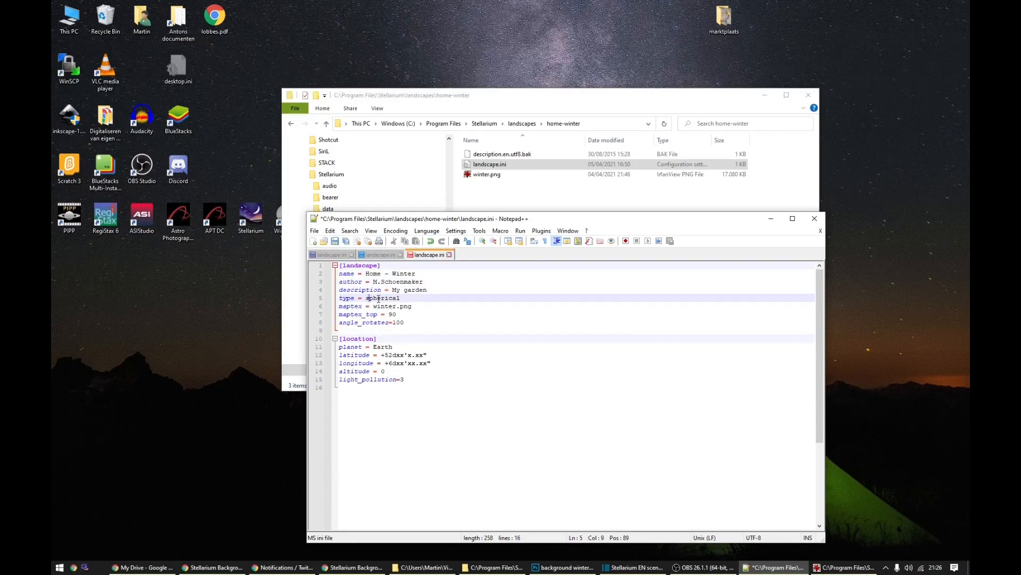
double_click(381, 298)
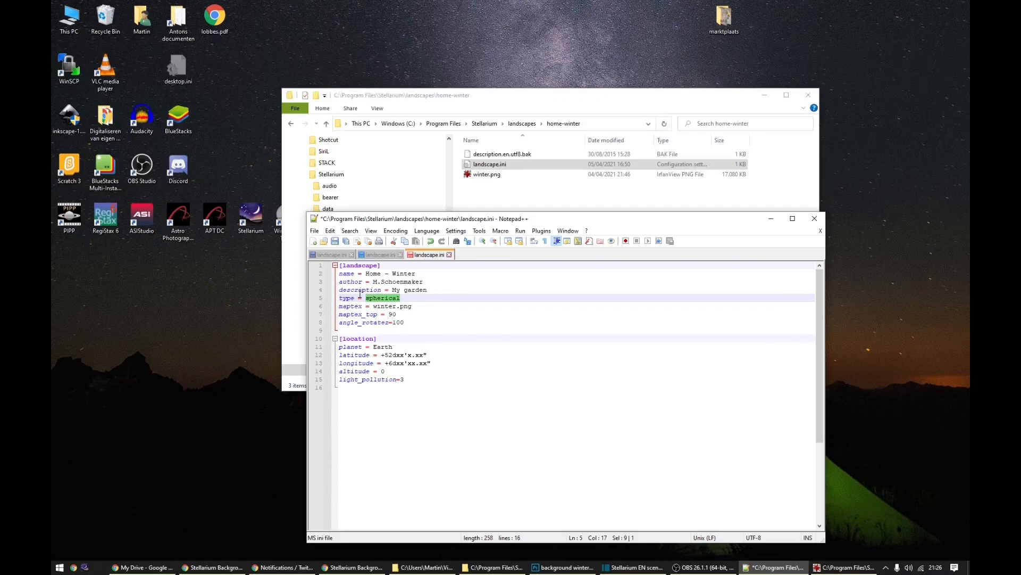
mouse_move(469, 328)
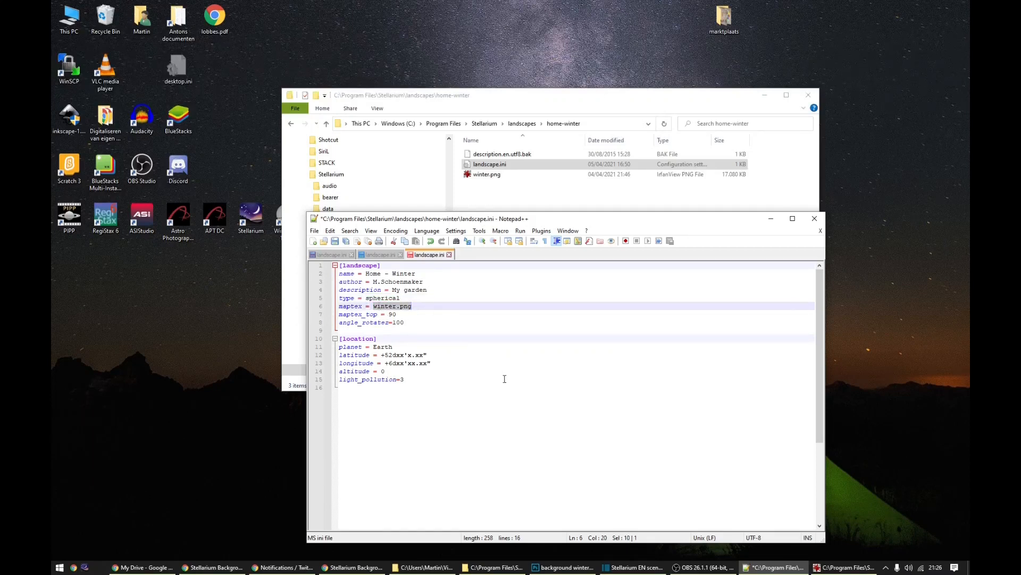
left_click(485, 174)
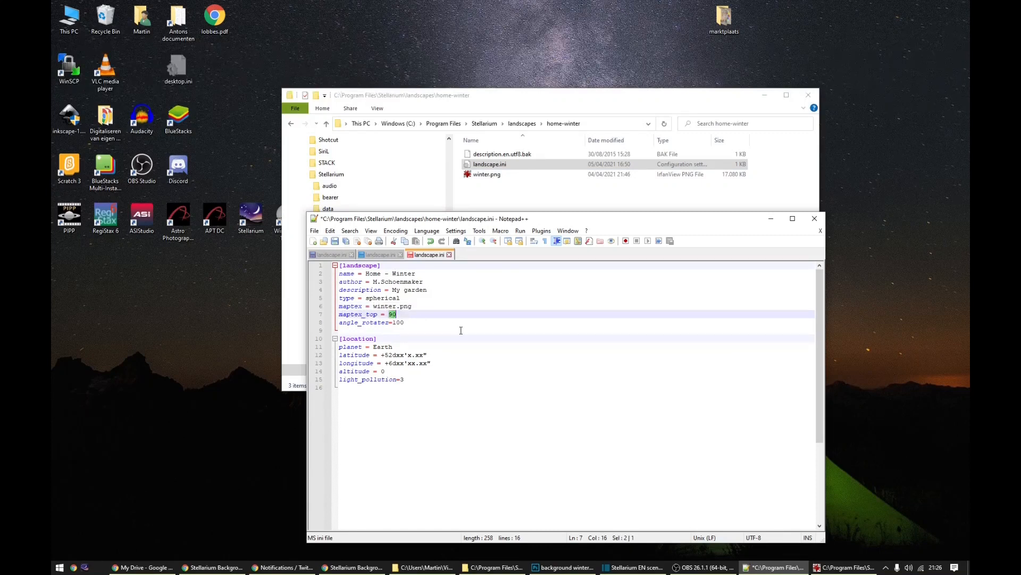
mouse_move(425, 323)
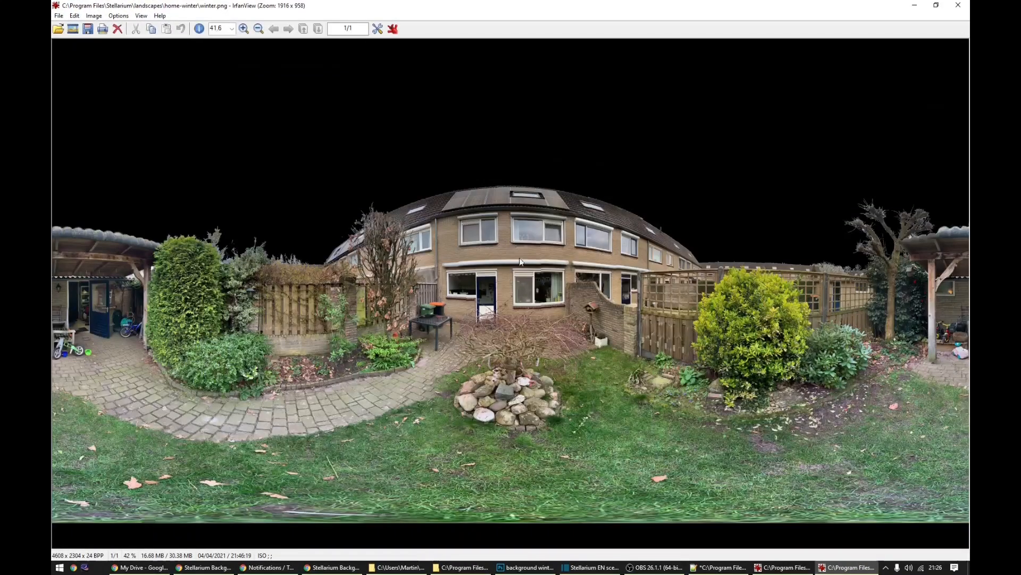
mouse_move(519, 49)
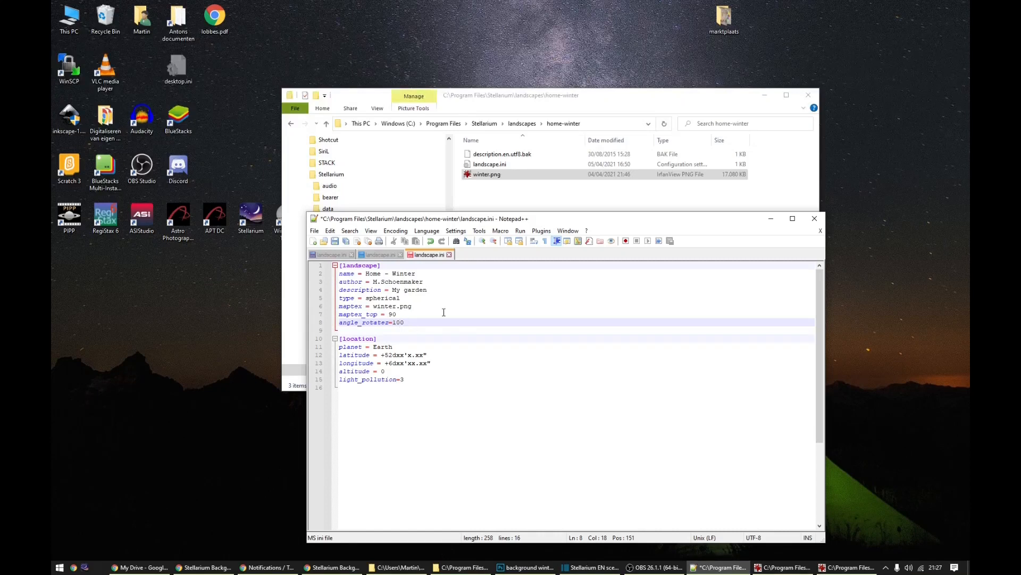
double_click(383, 346)
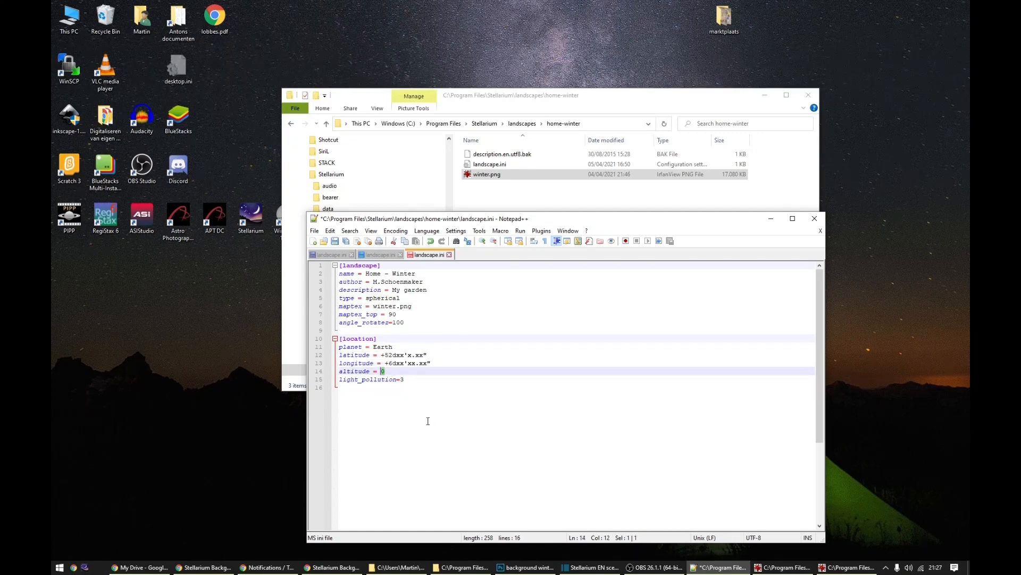
mouse_move(420, 402)
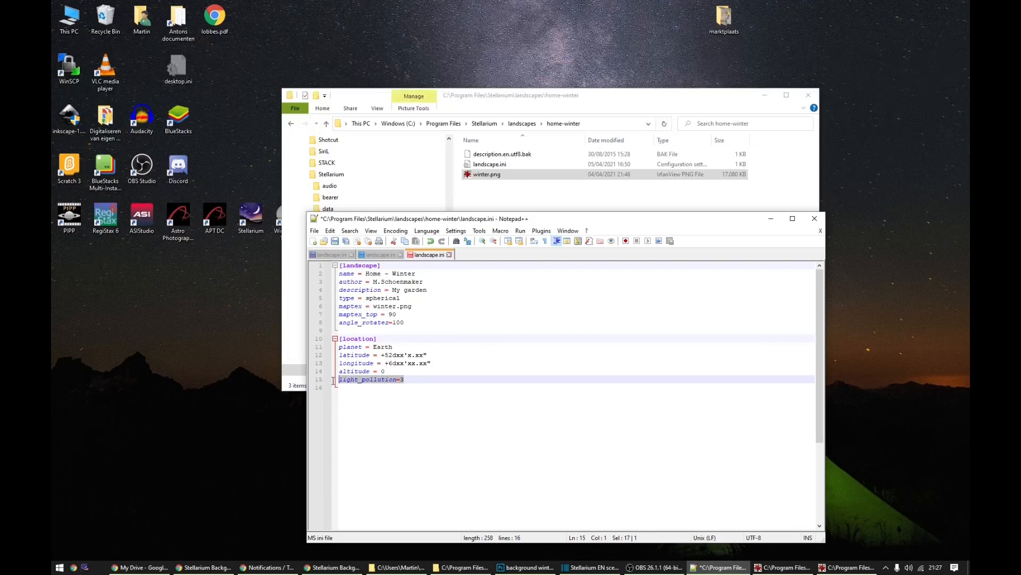
left_click(405, 379)
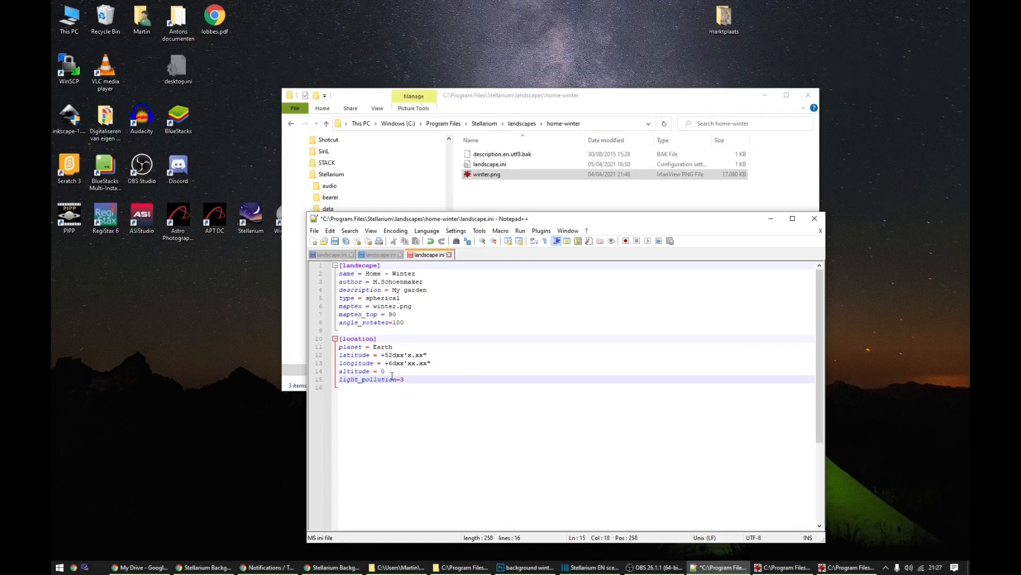
double_click(403, 379)
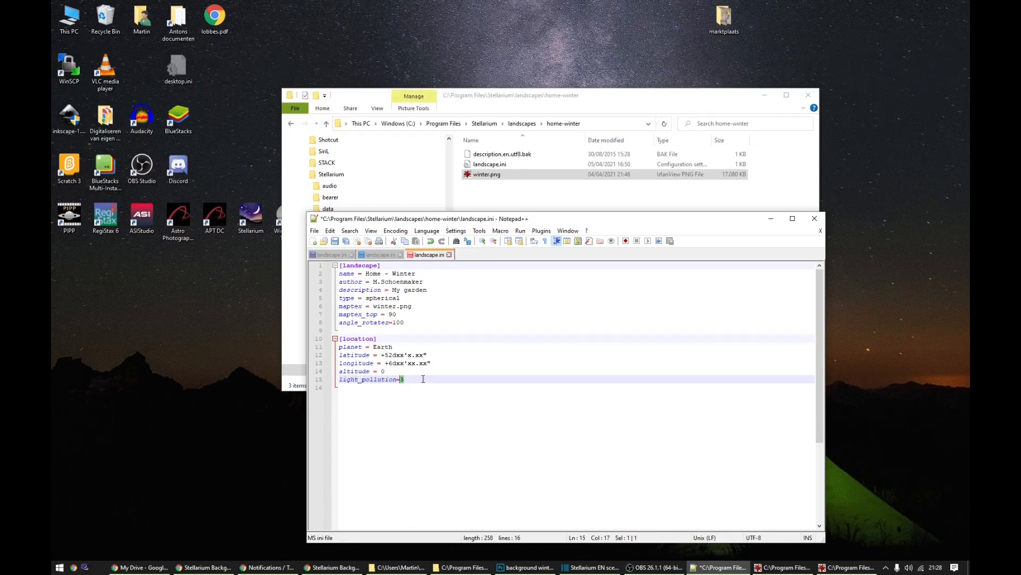